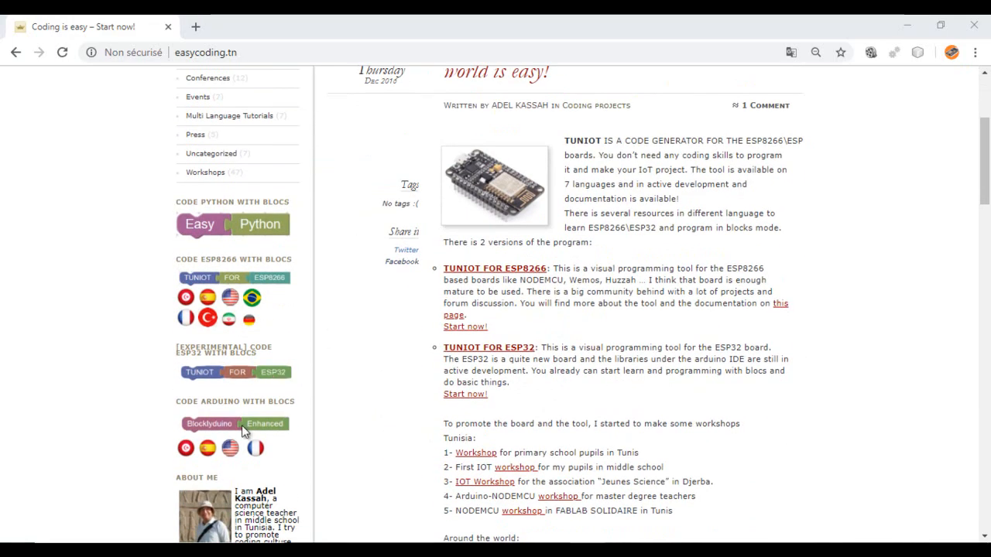
# Open the TUNIOT for ESP32 block editor from the Easy Coding sidebar banner.
pyautogui.click(235, 371)
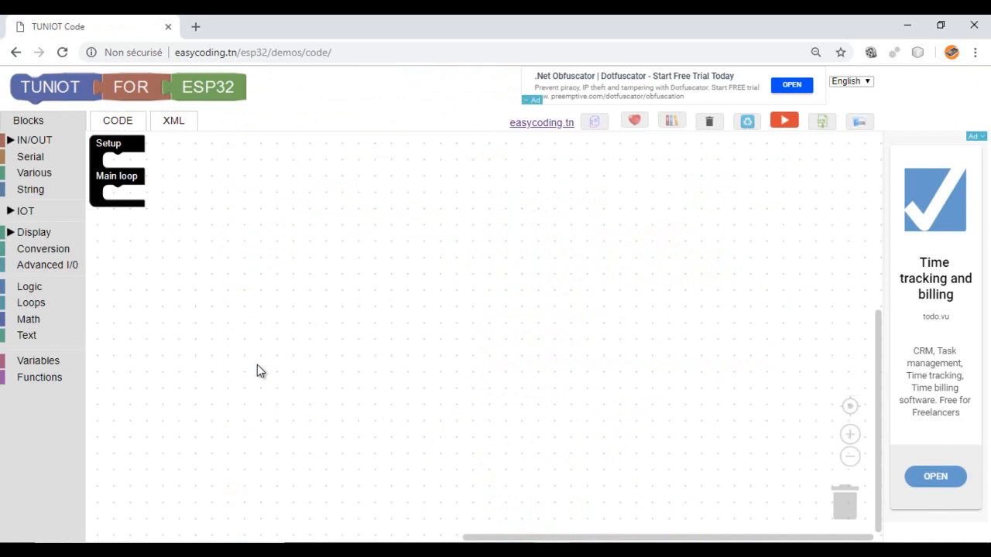
# Add a Digital read block from IN/OUT > Digital and set its pin to D12.
pyautogui.click(34, 139)
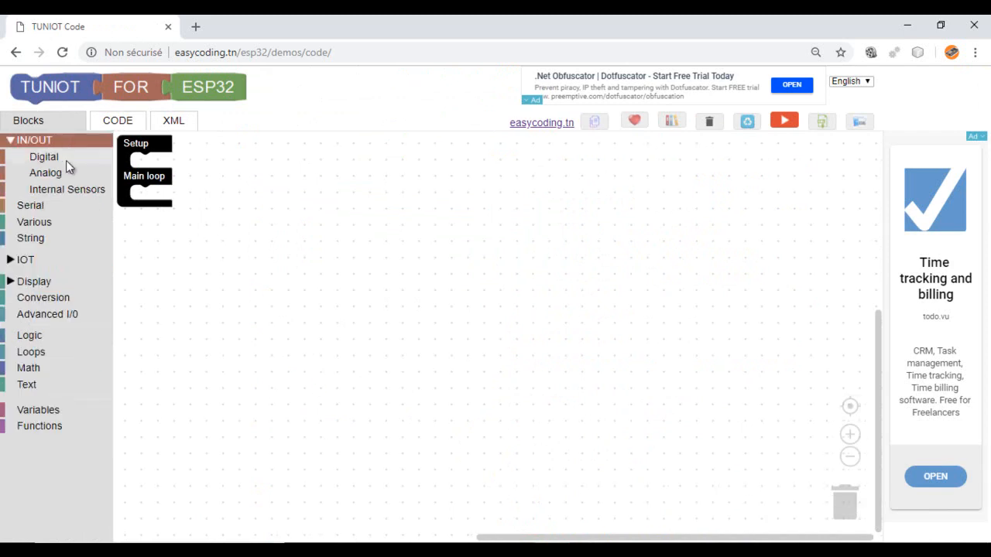
pyautogui.click(43, 157)
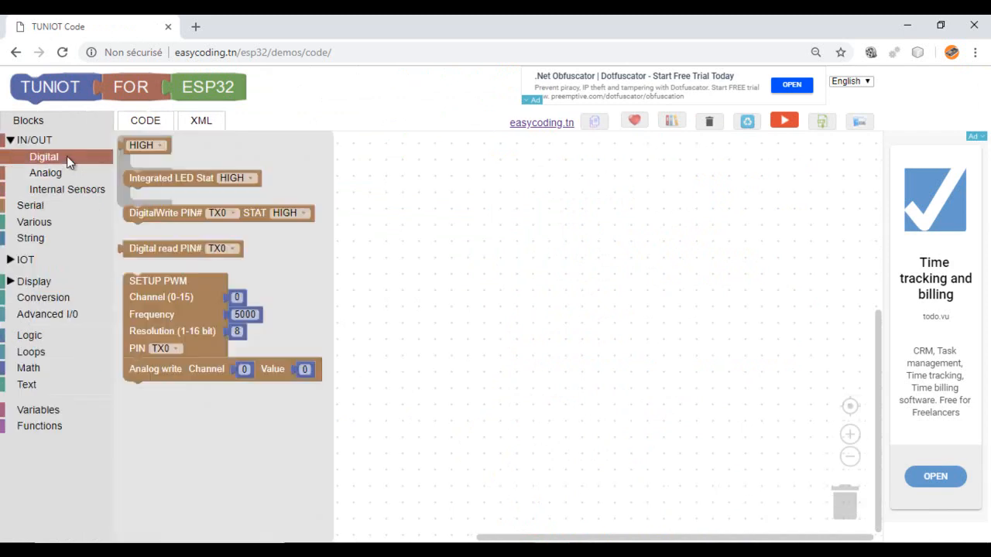
pyautogui.moveTo(155, 240)
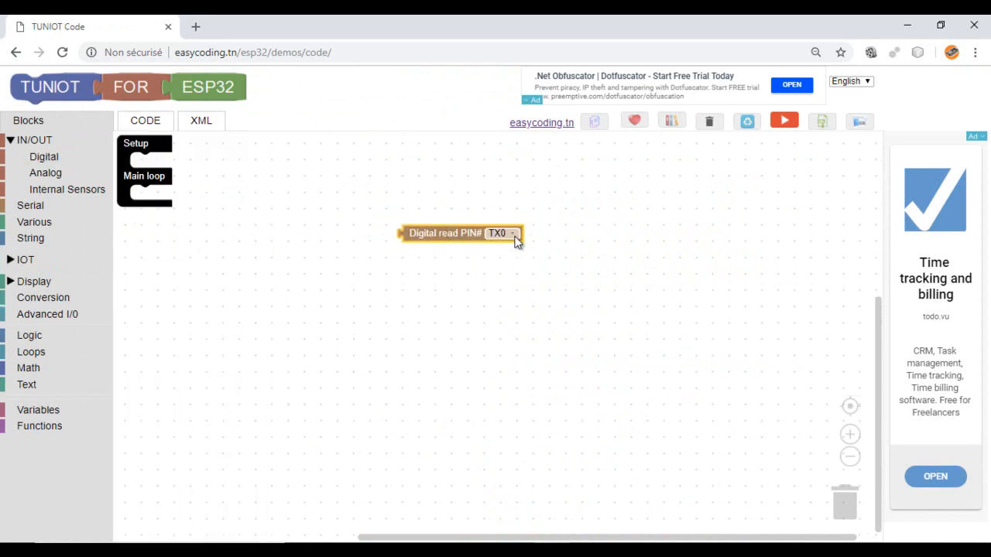
pyautogui.click(498, 232)
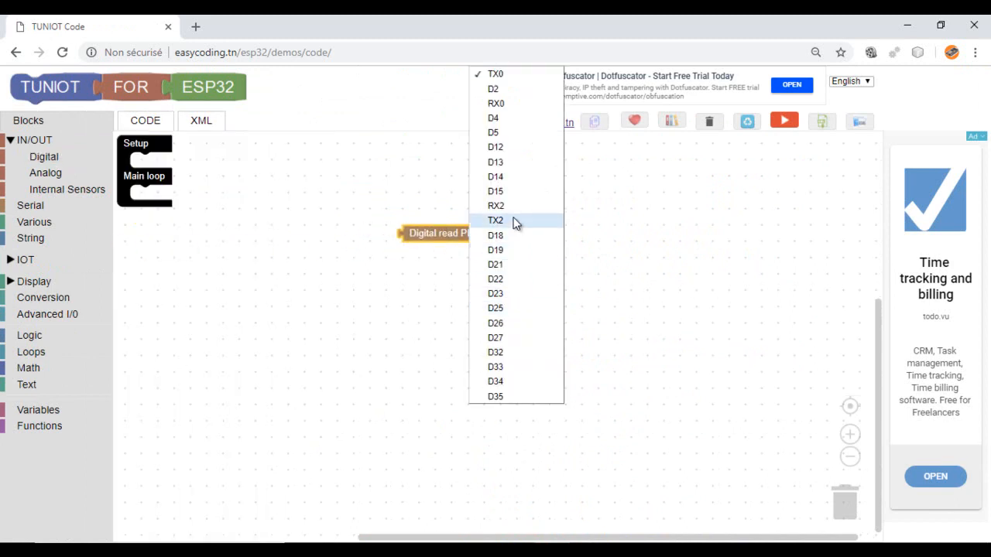
pyautogui.moveTo(496, 147)
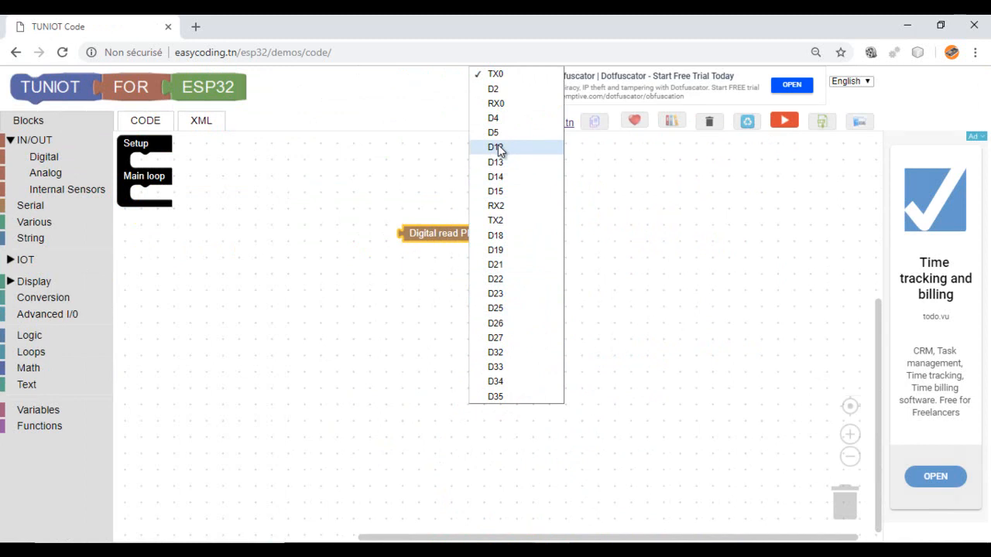
pyautogui.click(494, 147)
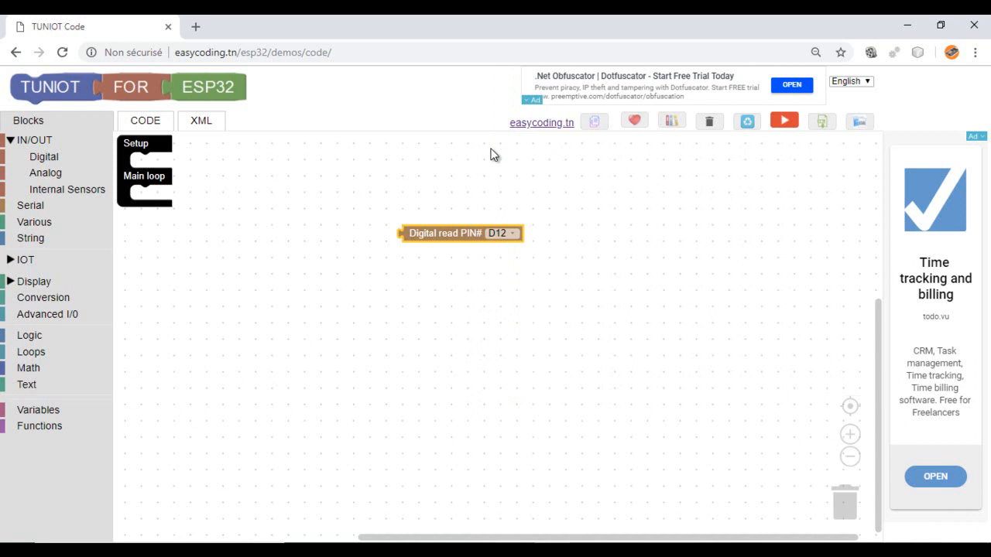
pyautogui.moveTo(55, 124)
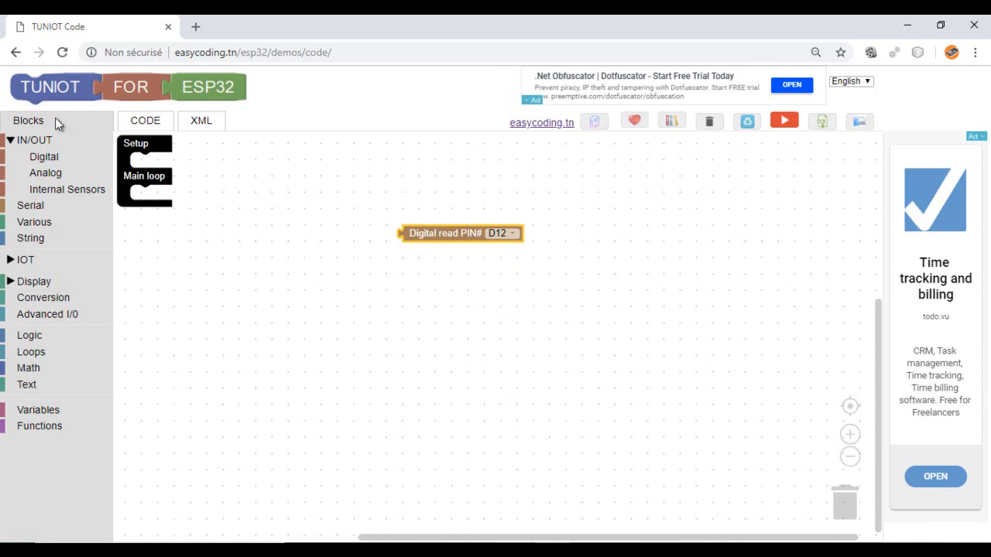
# Add a Serial Print on new line block to the Main loop with the D12 reading plugged in.
pyautogui.click(31, 204)
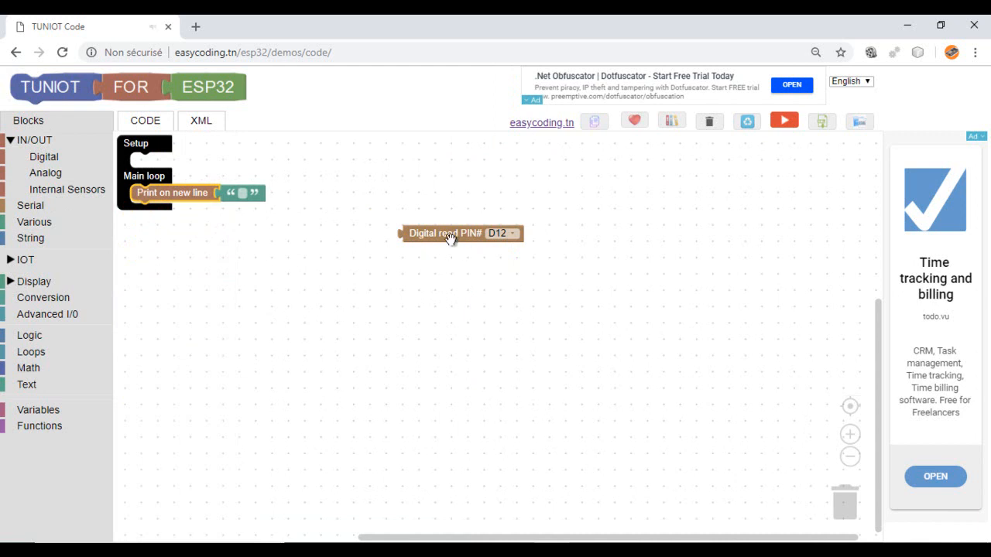
pyautogui.moveTo(446, 232); pyautogui.dragTo(279, 192)
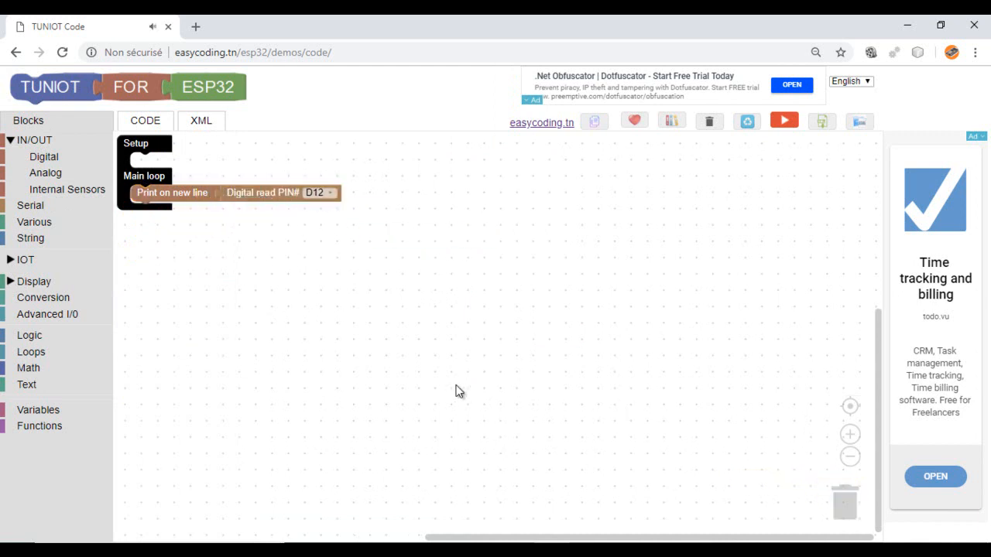
pyautogui.moveTo(8, 276)
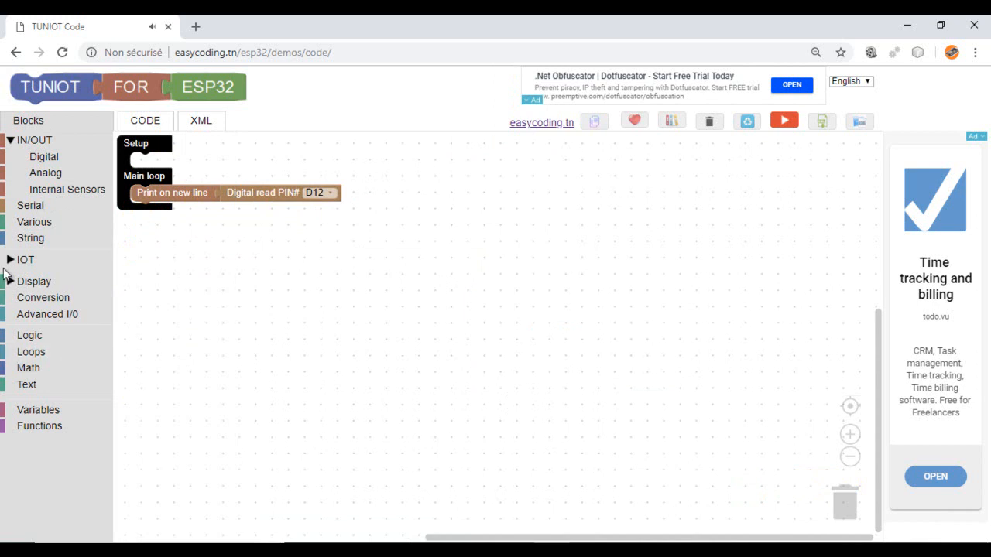
pyautogui.click(34, 223)
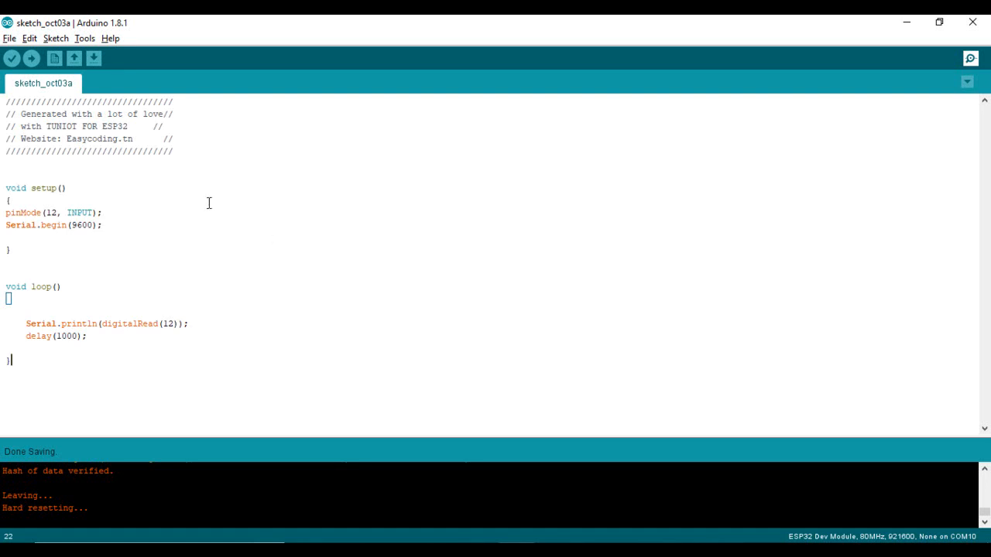
# Upload the sketch and view the D12 readings streaming in the serial monitor.
pyautogui.click(31, 59)
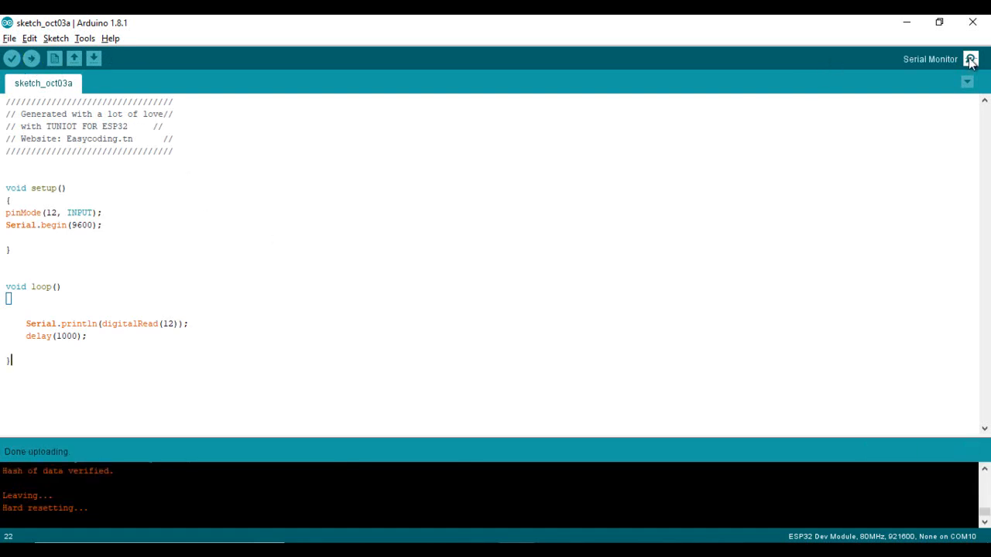
pyautogui.click(969, 58)
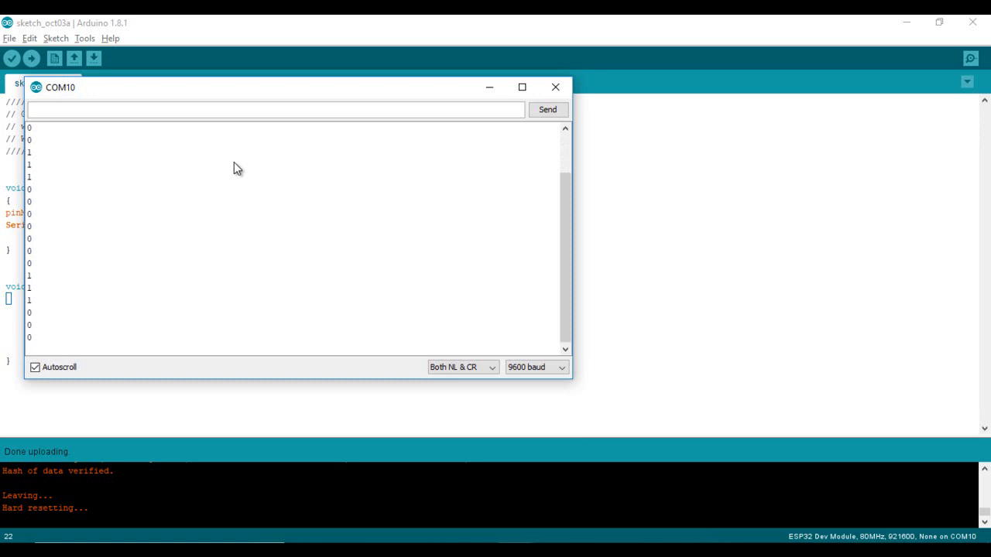
# Close the COM10 serial monitor window.
pyautogui.click(554, 86)
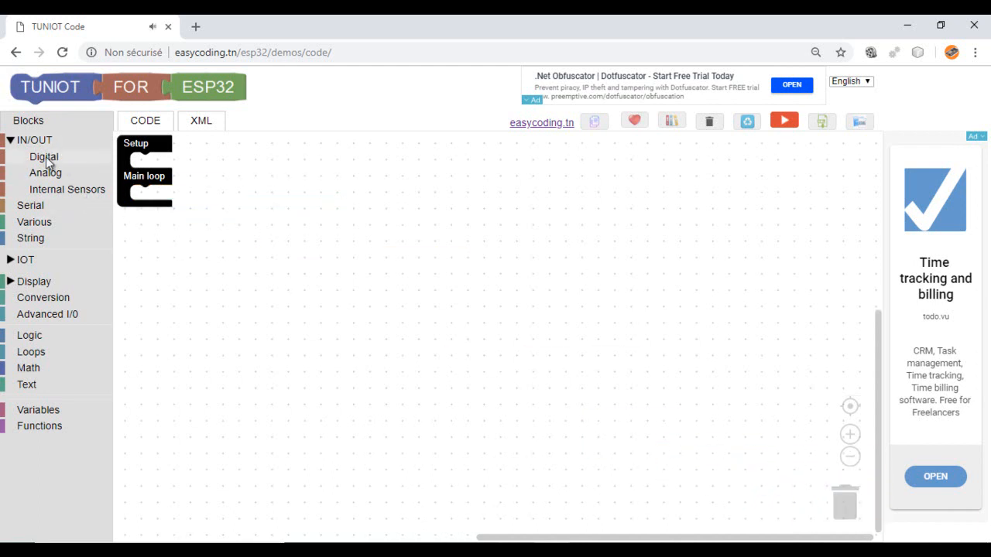
# Add a Digital read block set to pin D12.
pyautogui.click(44, 156)
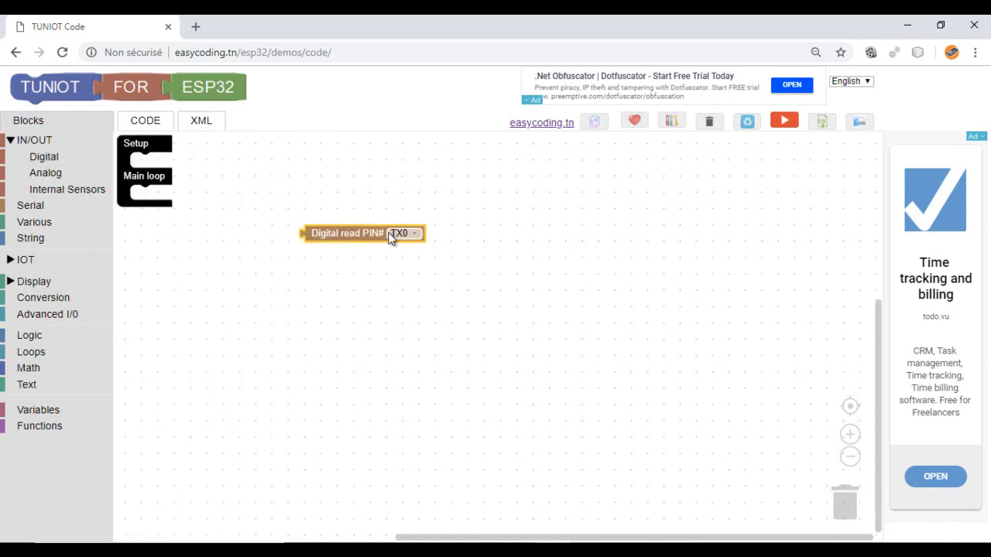
pyautogui.click(402, 233)
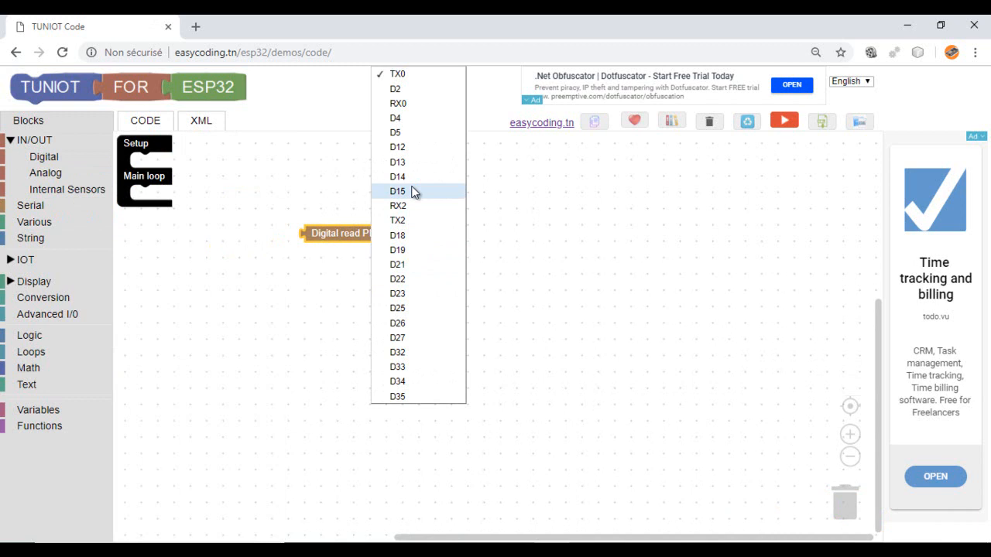
pyautogui.click(396, 145)
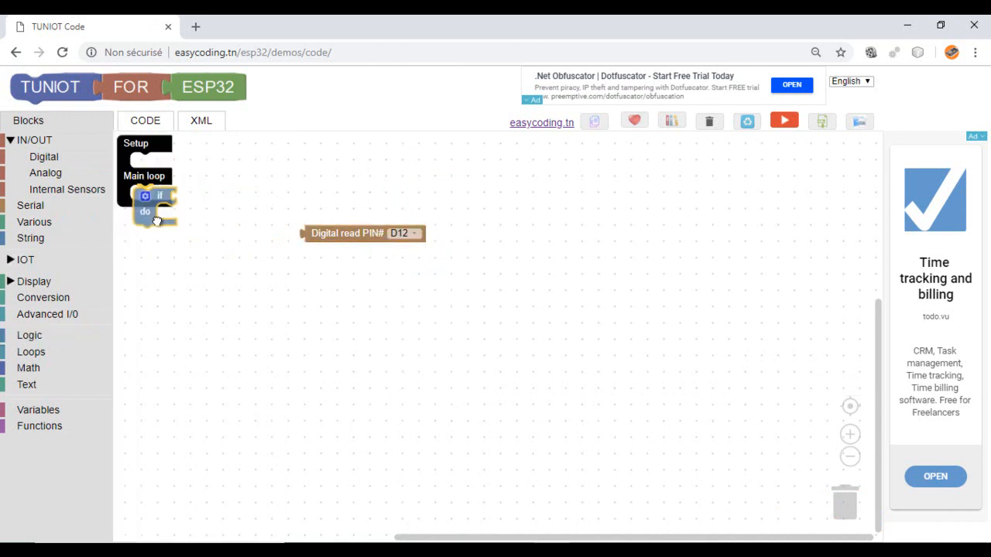
# Make the if condition a Logic compare of the D12 reading against true.
pyautogui.click(29, 335)
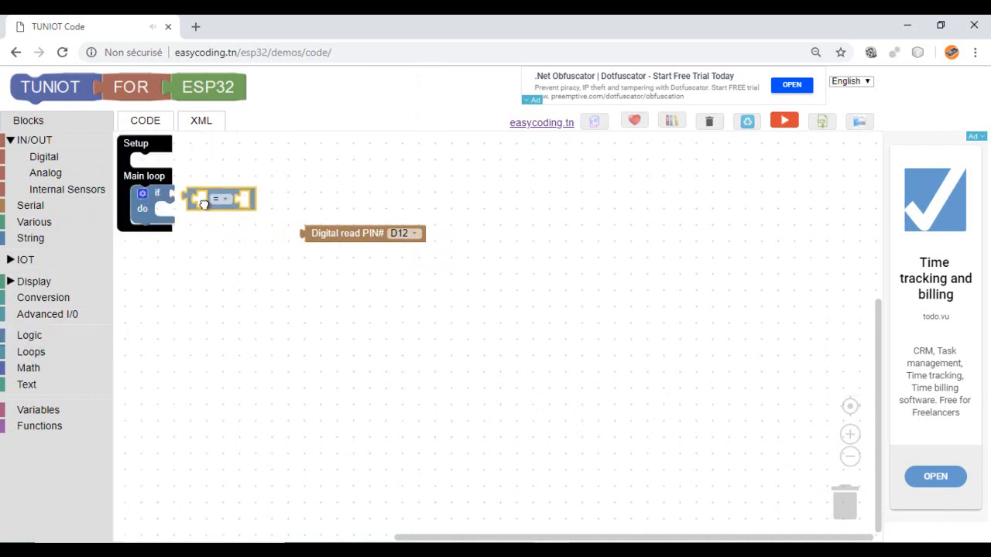
pyautogui.moveTo(219, 198); pyautogui.dragTo(209, 195)
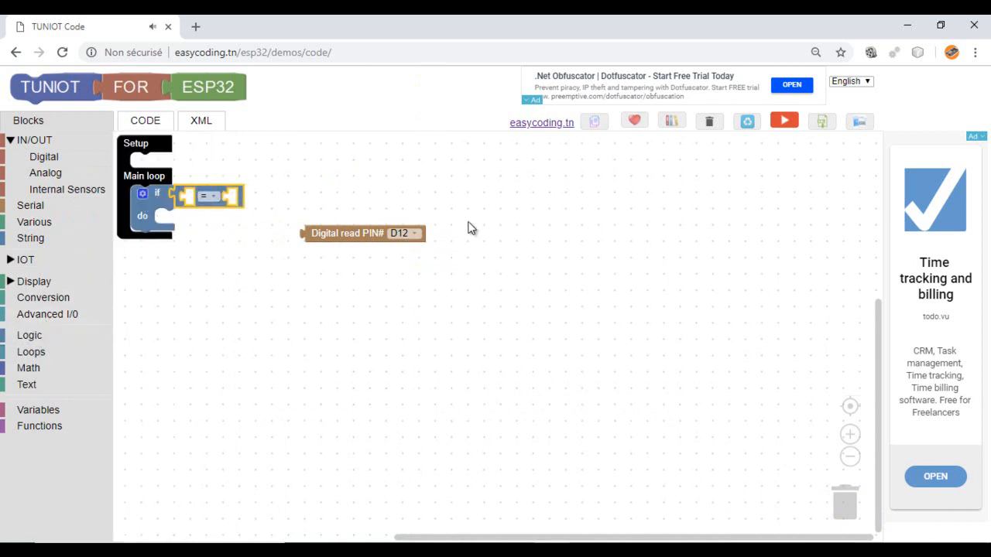
pyautogui.moveTo(363, 233); pyautogui.dragTo(245, 195)
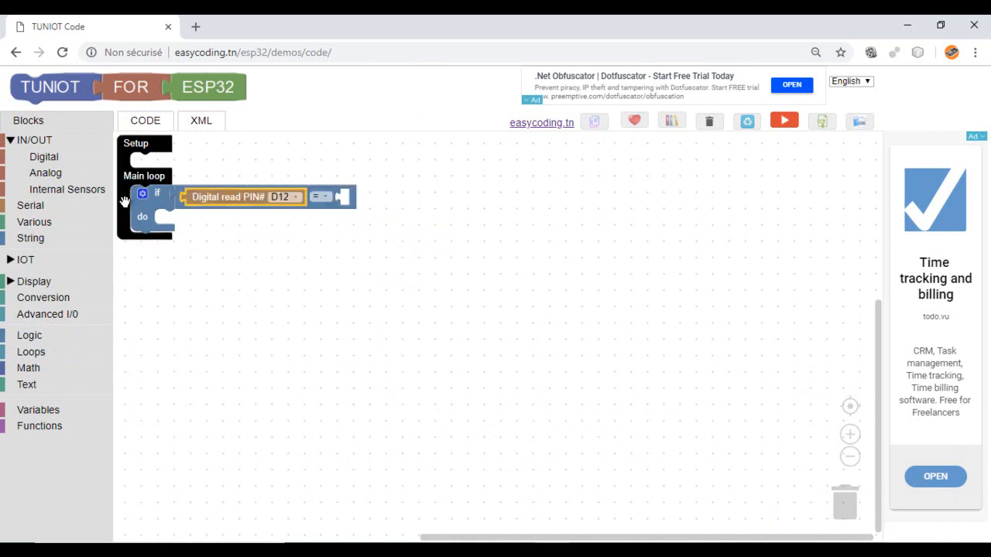
pyautogui.click(30, 335)
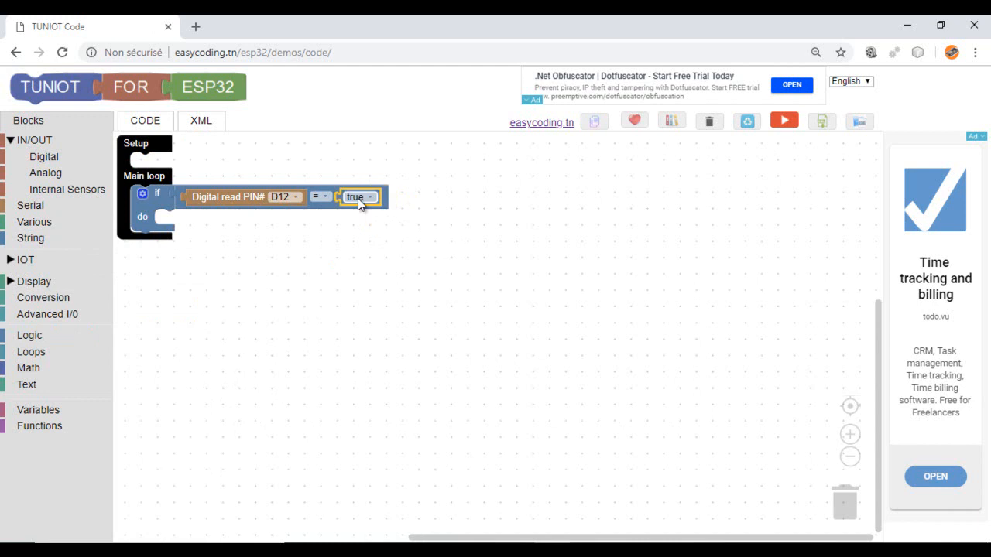
# Add two Integrated LED blocks, the first with state HIGH and the duplicate set to LOW.
pyautogui.click(43, 156)
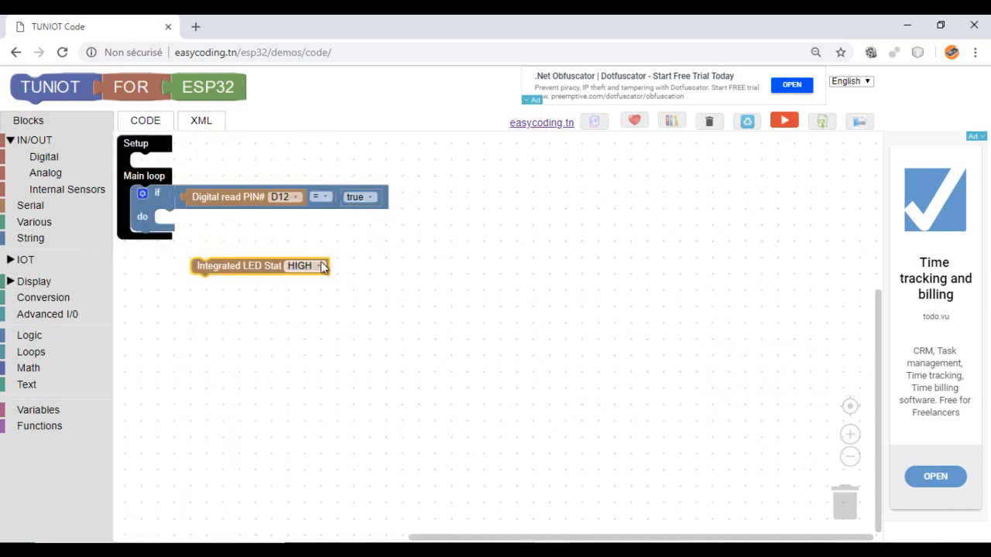
pyautogui.click(301, 266)
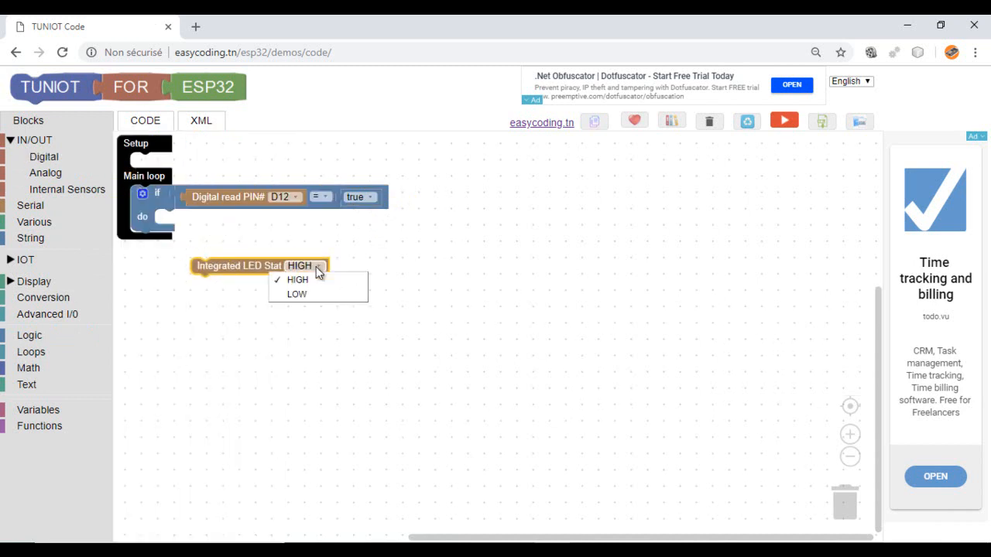
pyautogui.rightClick(224, 275)
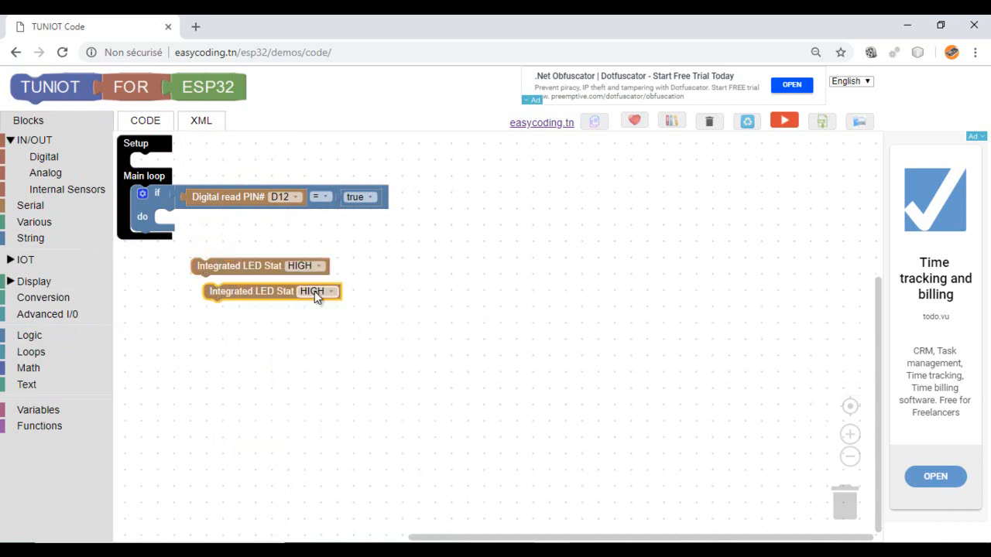
pyautogui.click(313, 291)
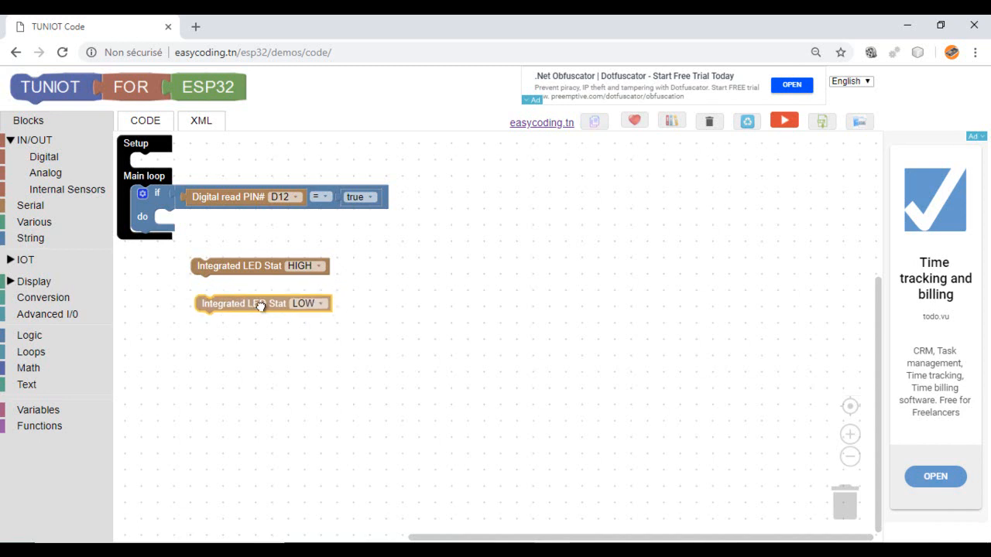
pyautogui.click(34, 223)
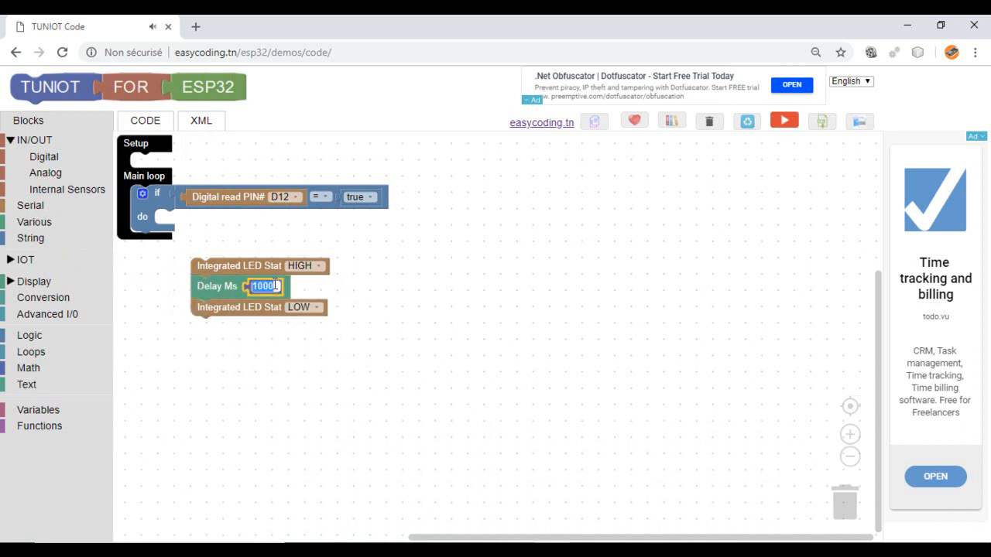
# Add 250 ms delays and wrap the blink sequence in a repeat 5 times loop in the if's do.
pyautogui.write('250')
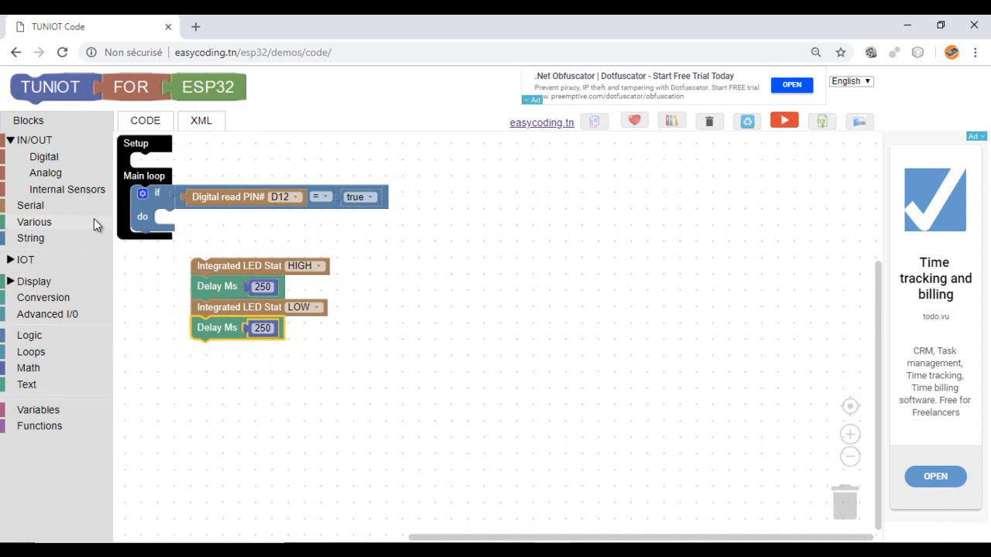
pyautogui.click(31, 351)
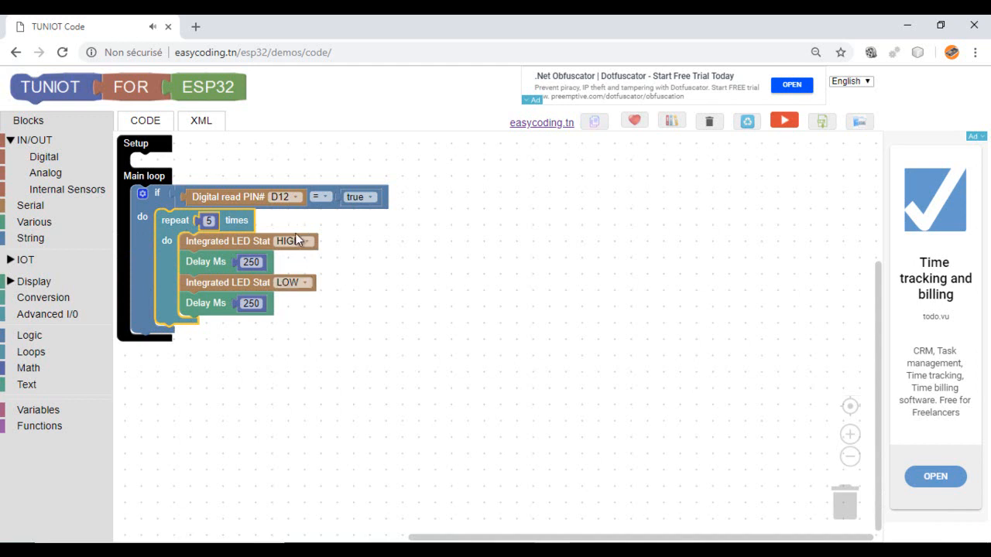
pyautogui.moveTo(257, 198)
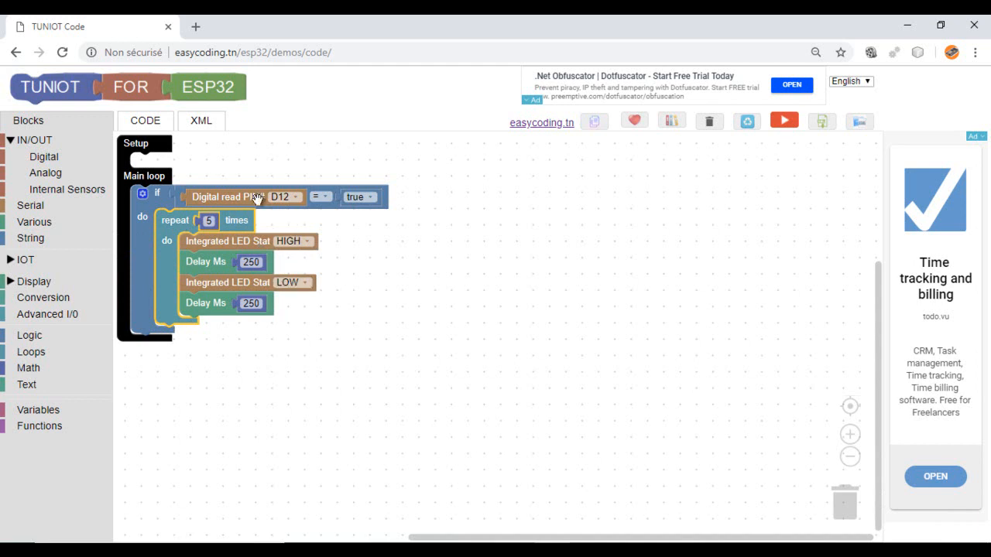